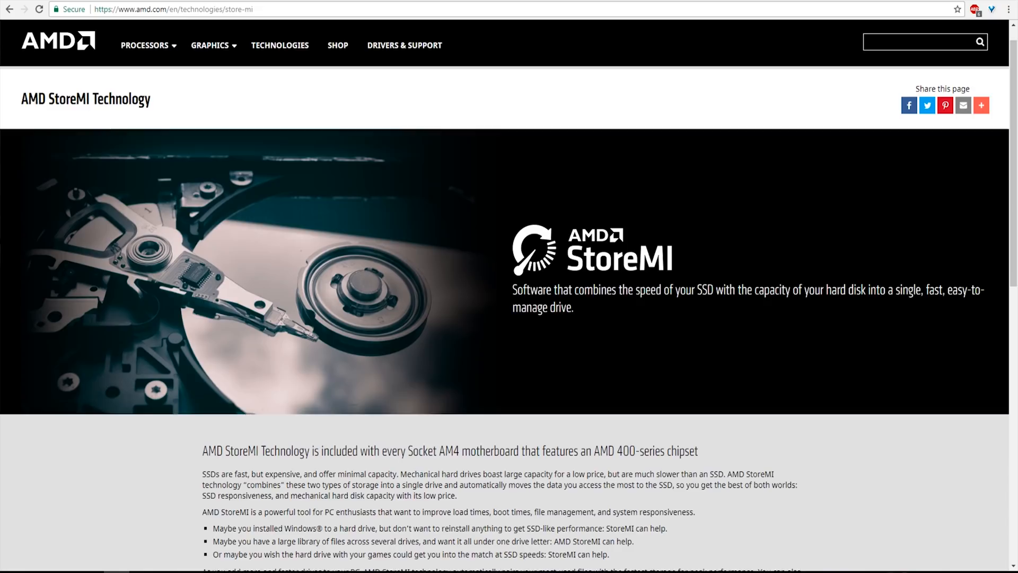
# Scroll down the AMD StoreMI page and follow the Learn More link to Enmotus
pyautogui.scroll(-3)
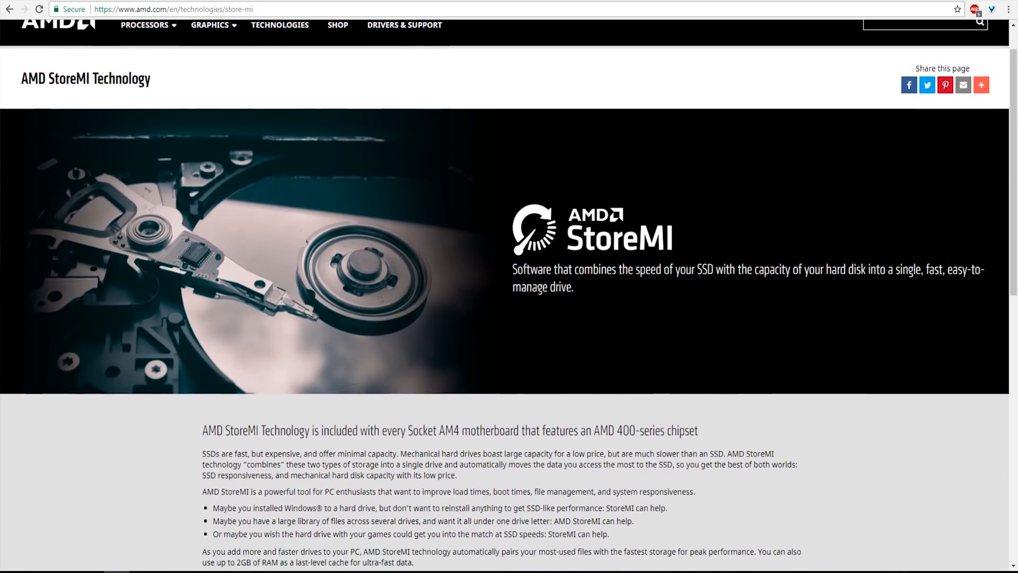
pyautogui.scroll(-3)
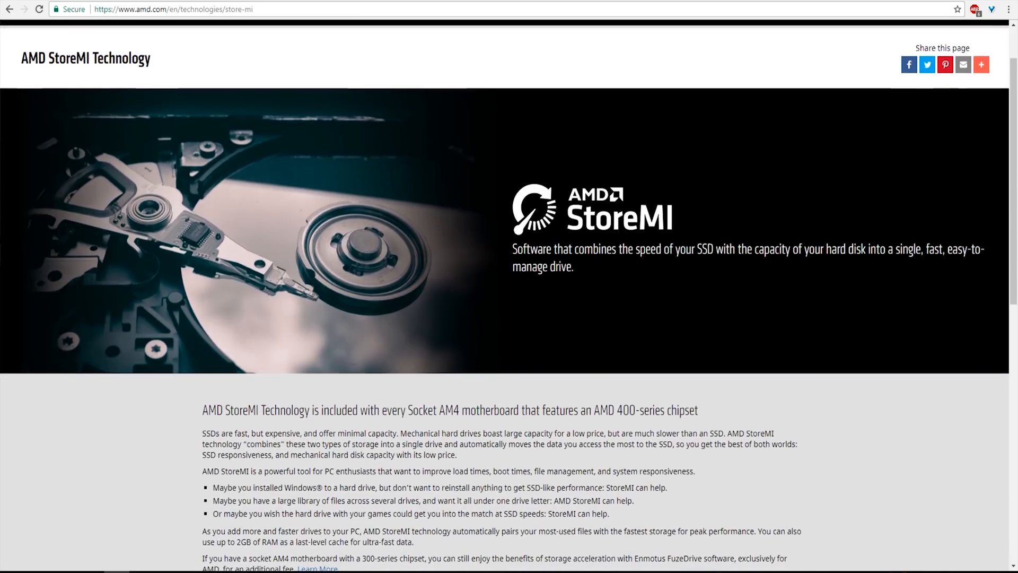
pyautogui.scroll(-3)
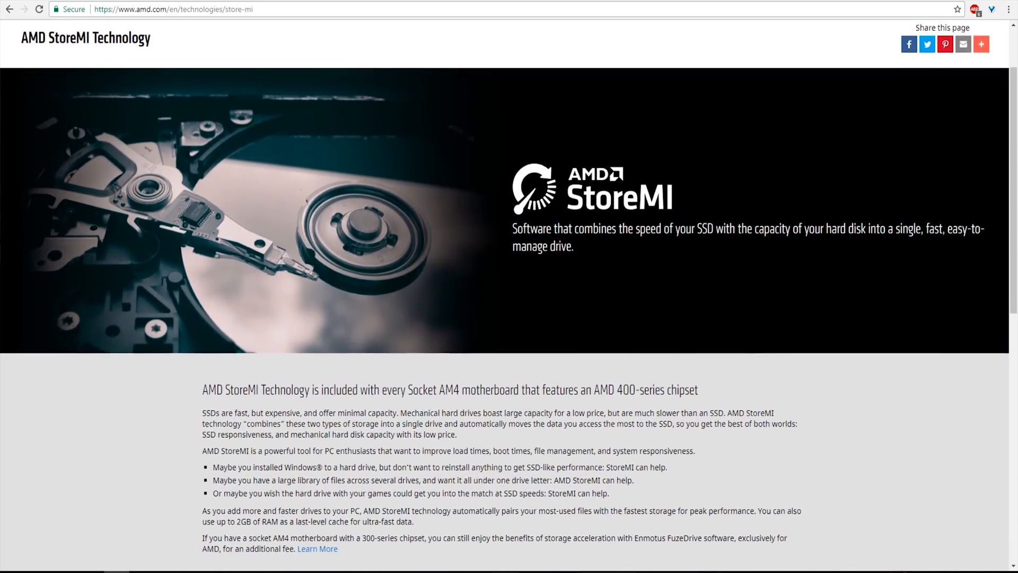
pyautogui.scroll(-3)
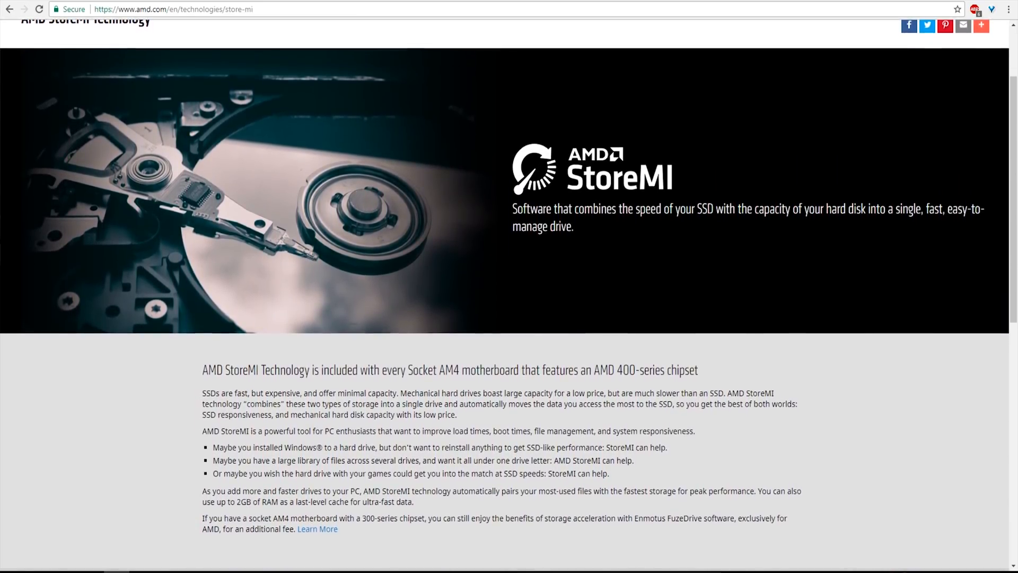
pyautogui.click(317, 528)
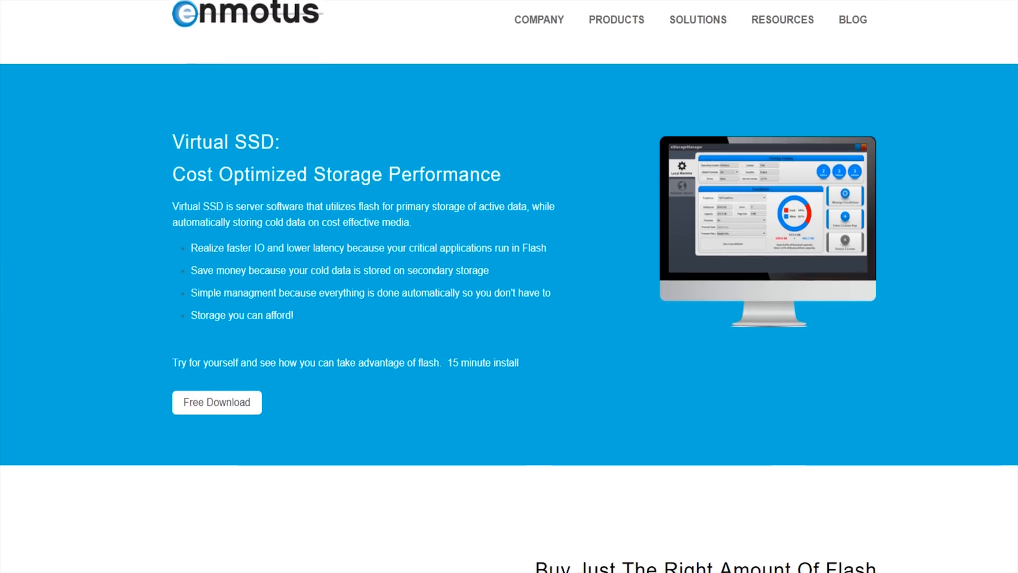
# Scroll through the Enmotus Virtual SSD page to its overview and enterprise feature list
pyautogui.scroll(-3)
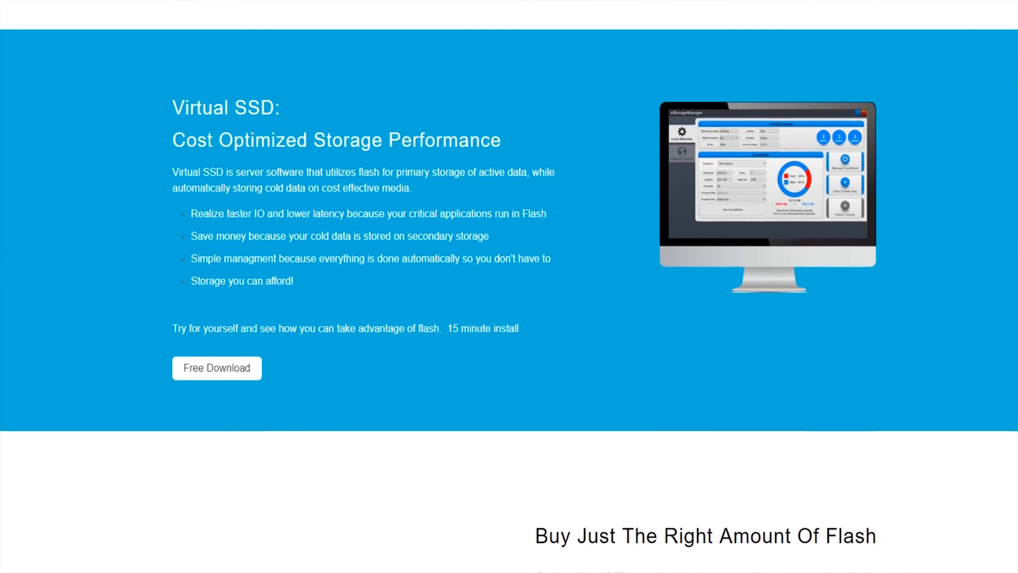
pyautogui.scroll(-3)
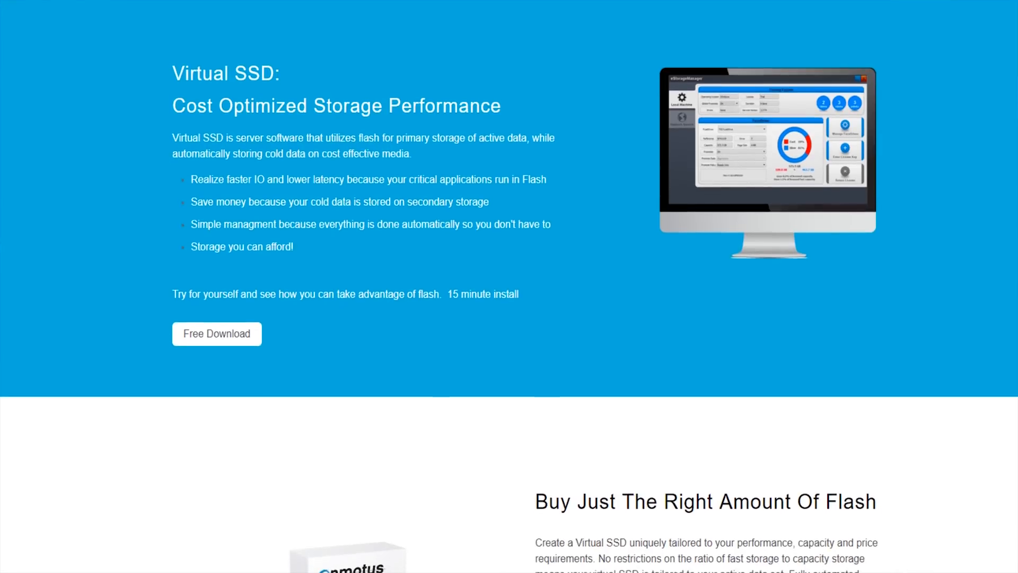
pyautogui.scroll(-3)
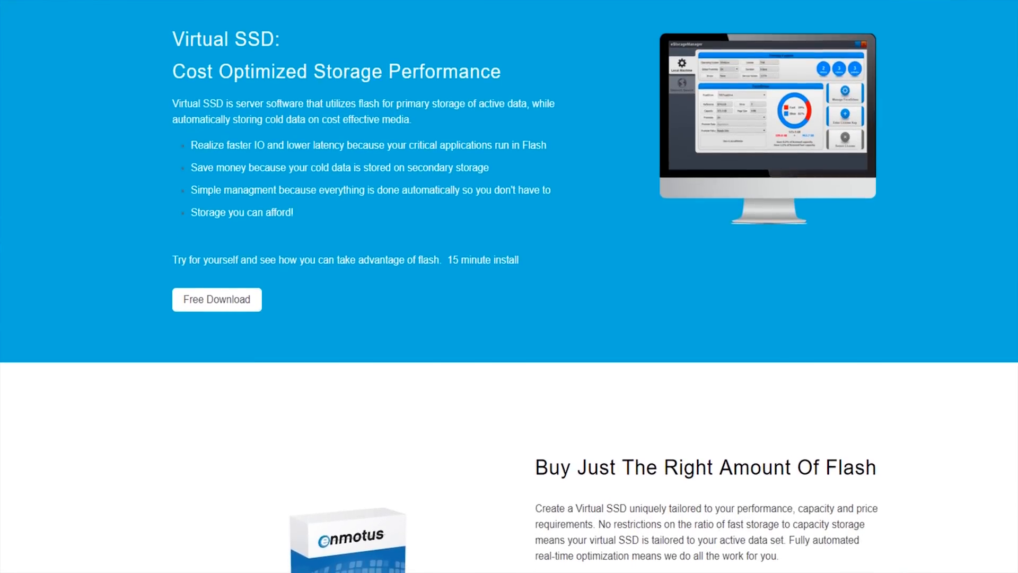
pyautogui.scroll(-3)
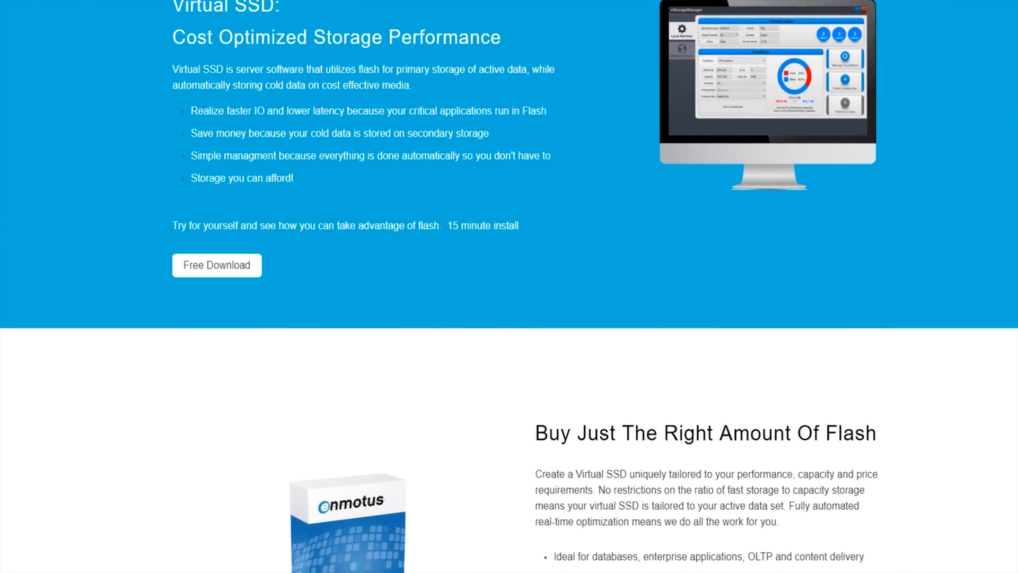
pyautogui.scroll(-3)
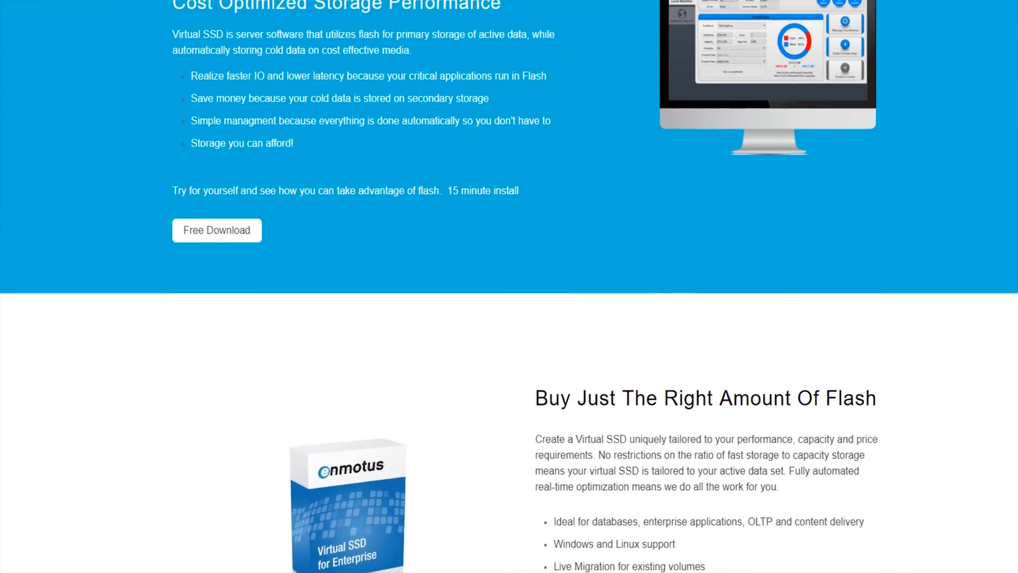
pyautogui.scroll(-3)
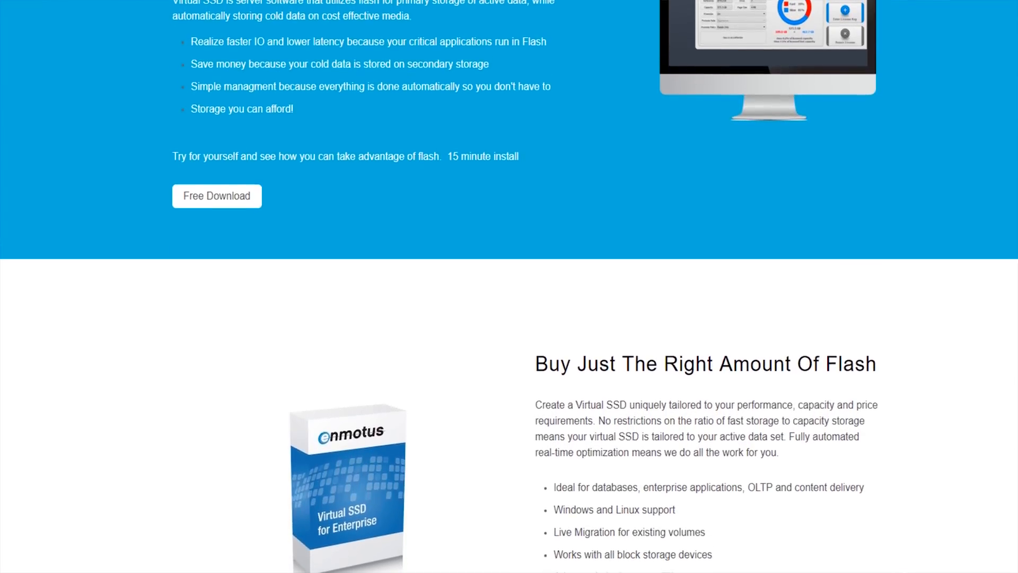
pyautogui.scroll(-3)
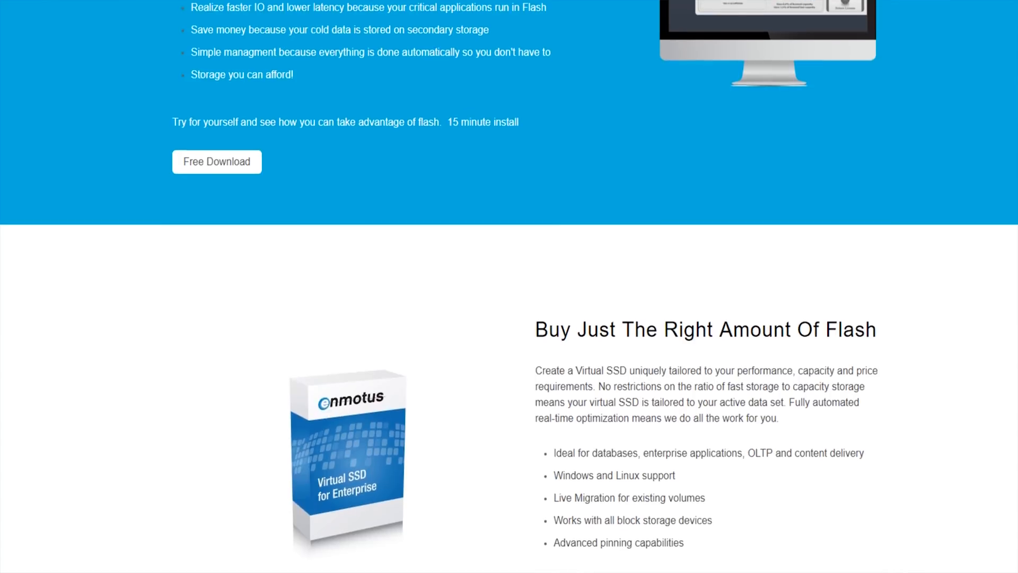